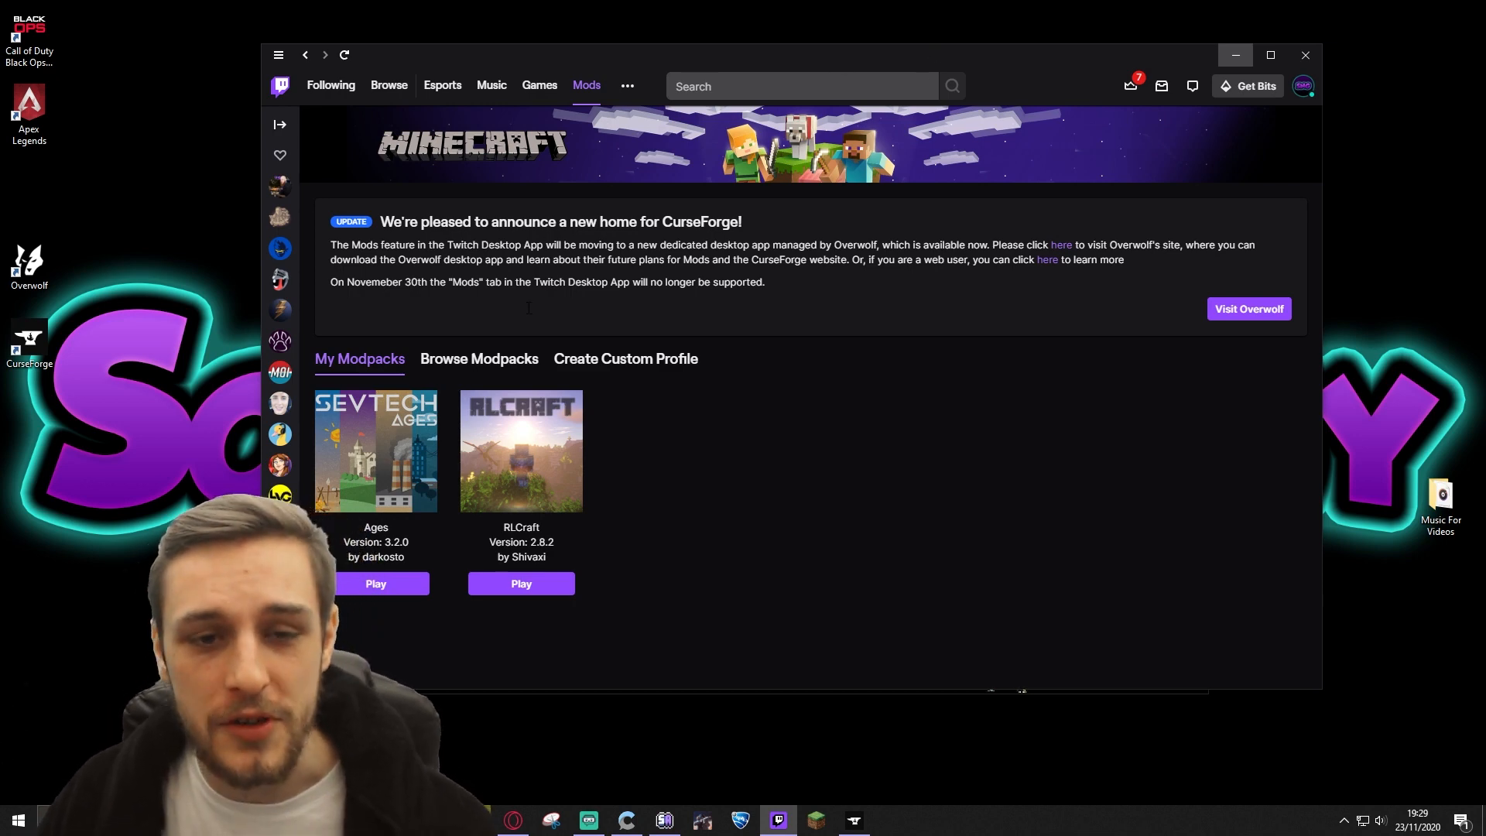
{"action": "mouse_move", "coordinate": [776, 302]}
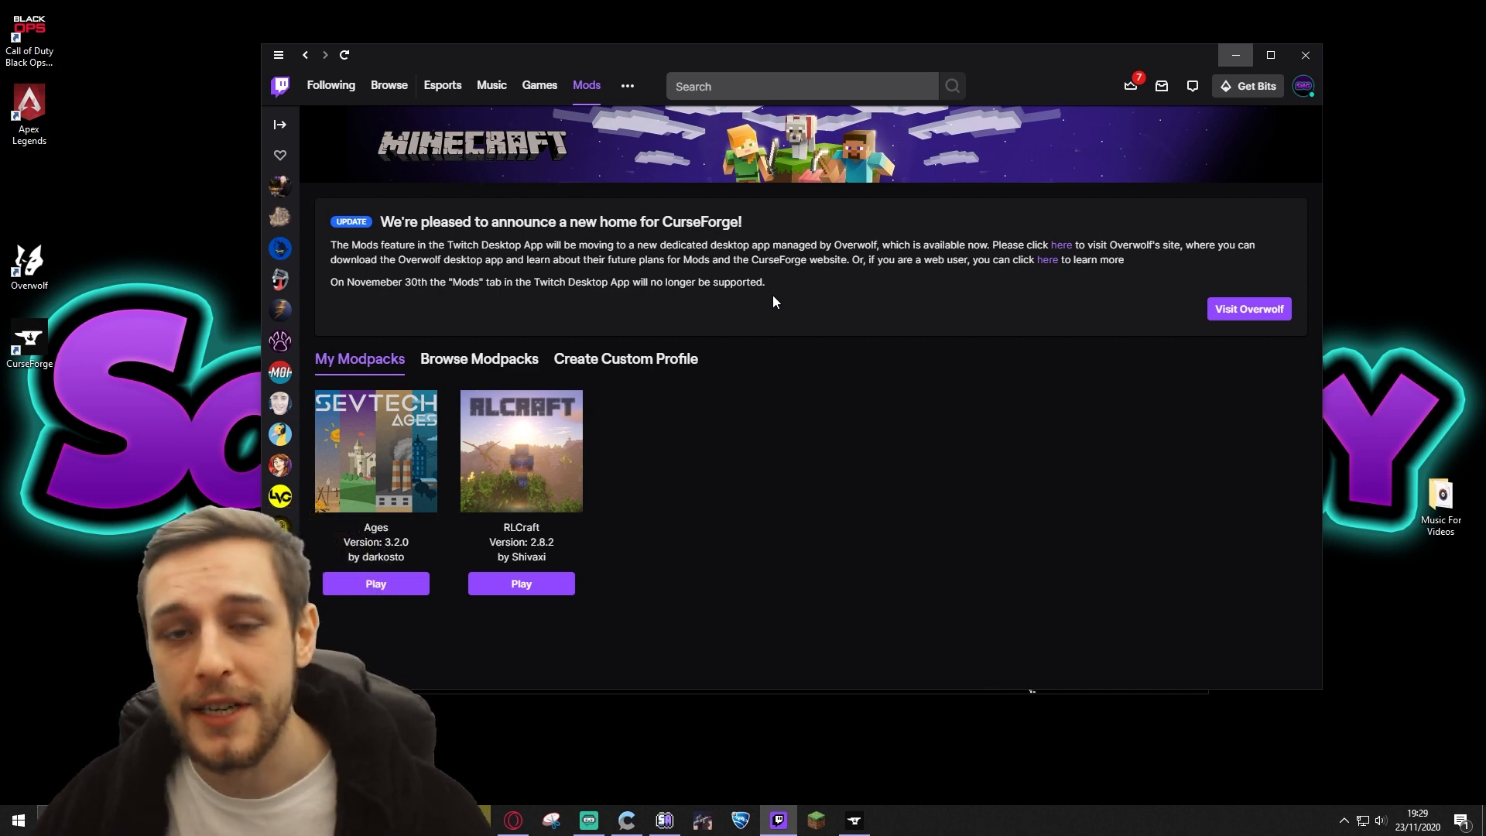
{"action": "mouse_move", "coordinate": [977, 229]}
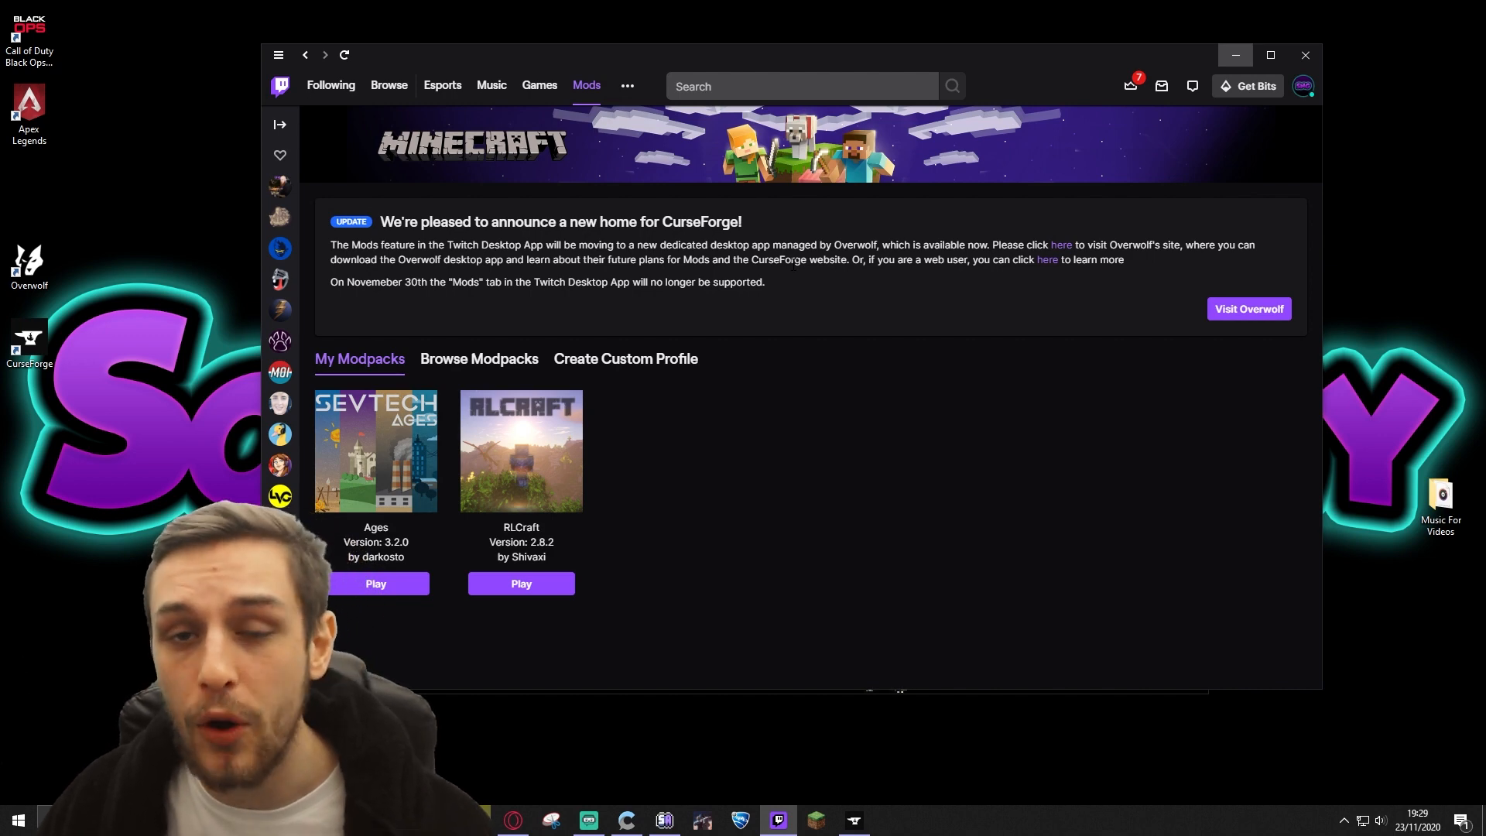
{"action": "mouse_move", "coordinate": [805, 279]}
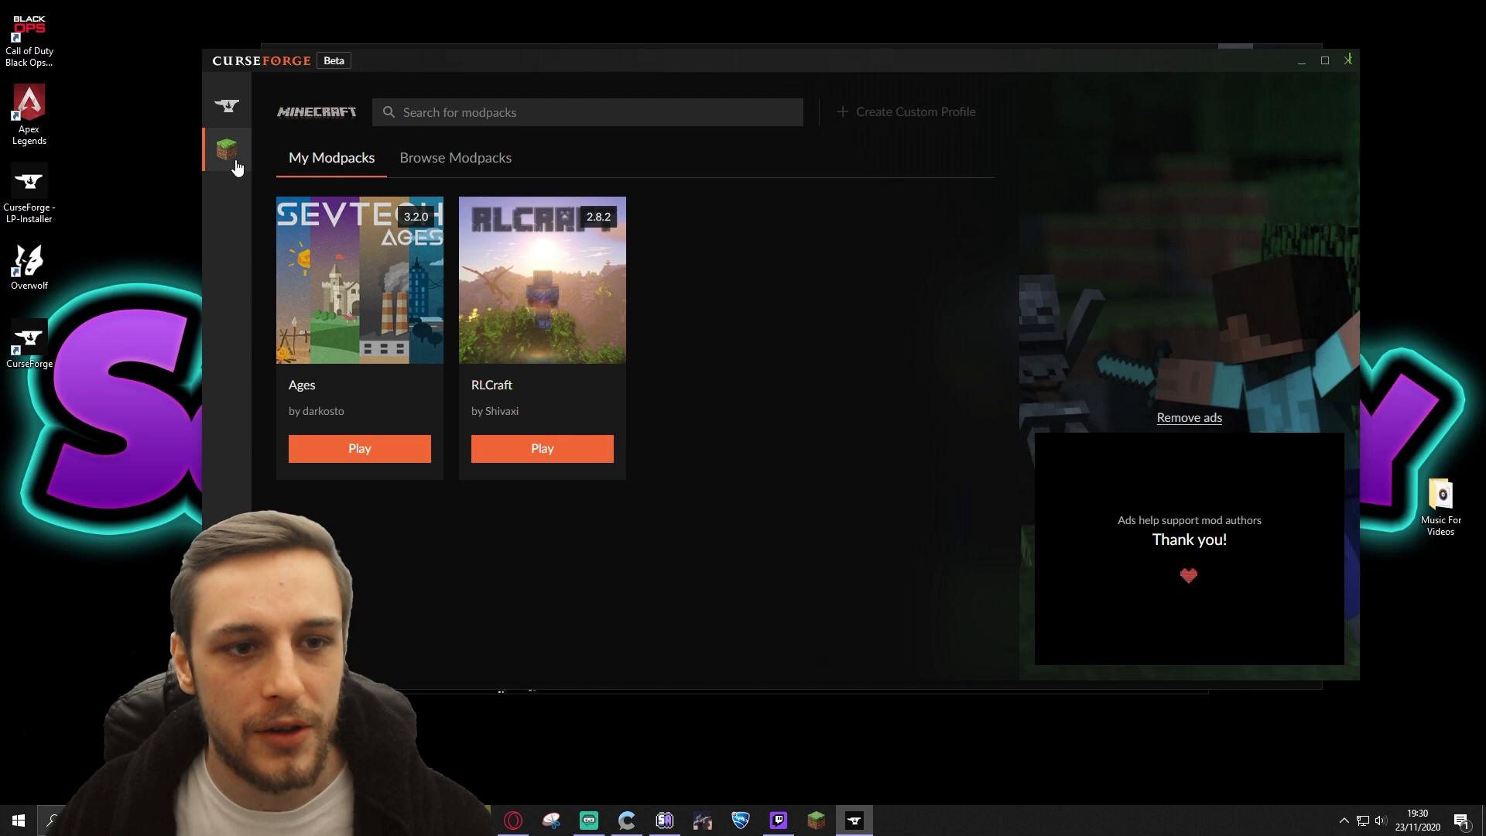
Search Minecraft modpacks for 'pixelmon' and install The Pixelmon Modpack result.
{"action": "left_click", "coordinate": [226, 102]}
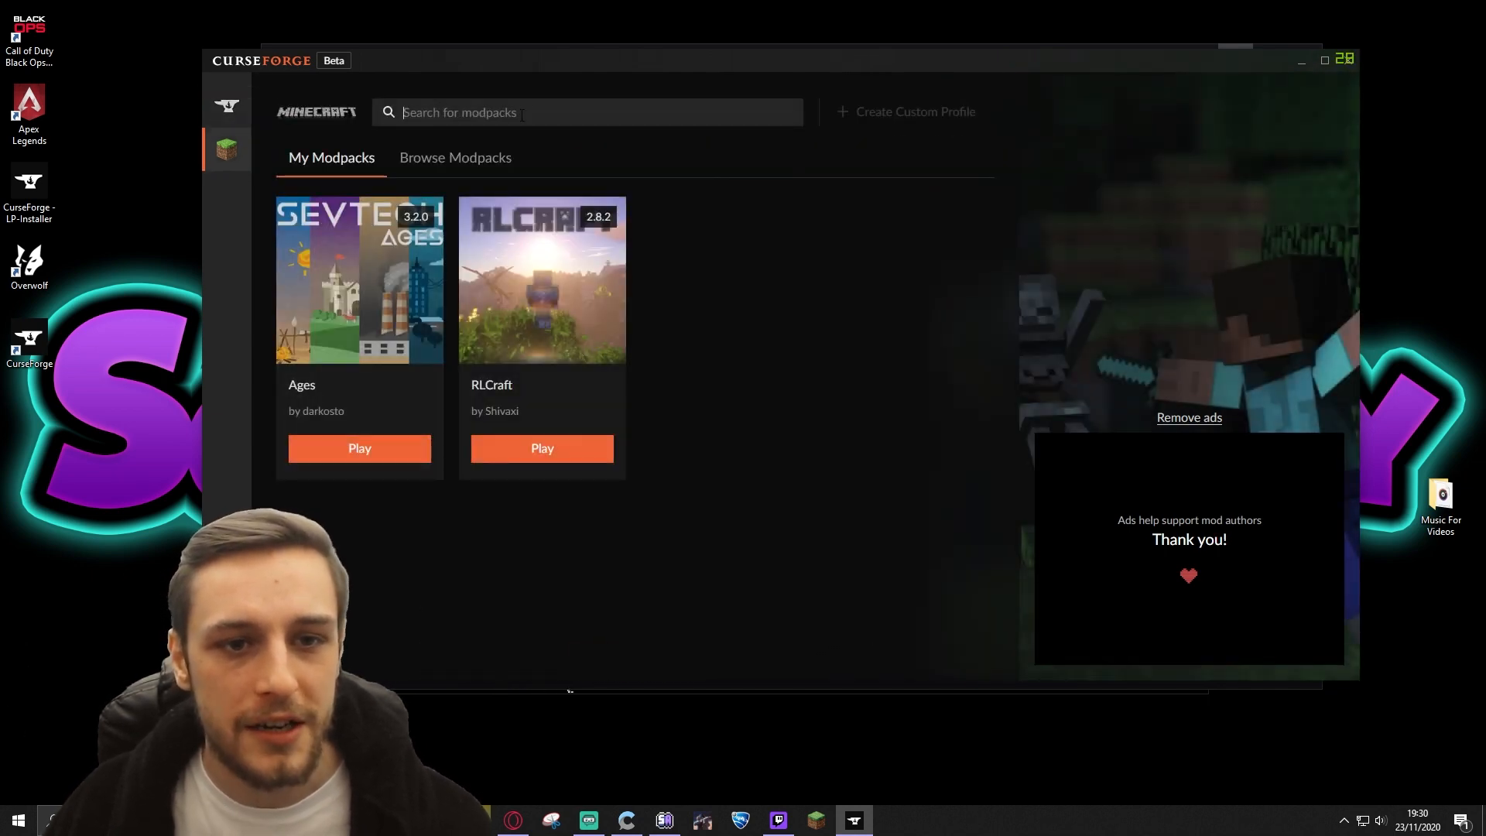
{"action": "type", "text": "pixelmon"}
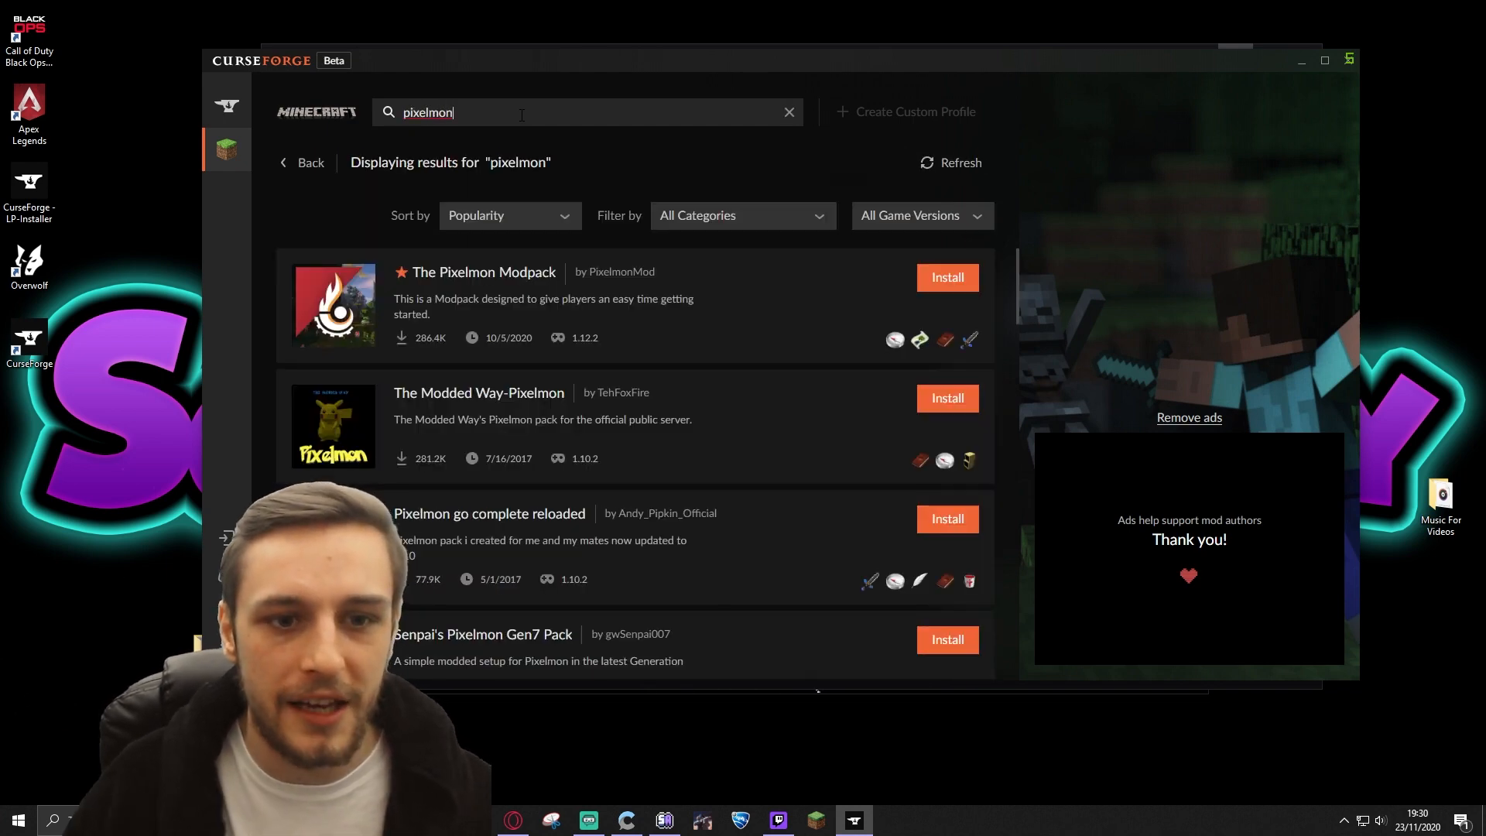
{"action": "mouse_move", "coordinate": [981, 325]}
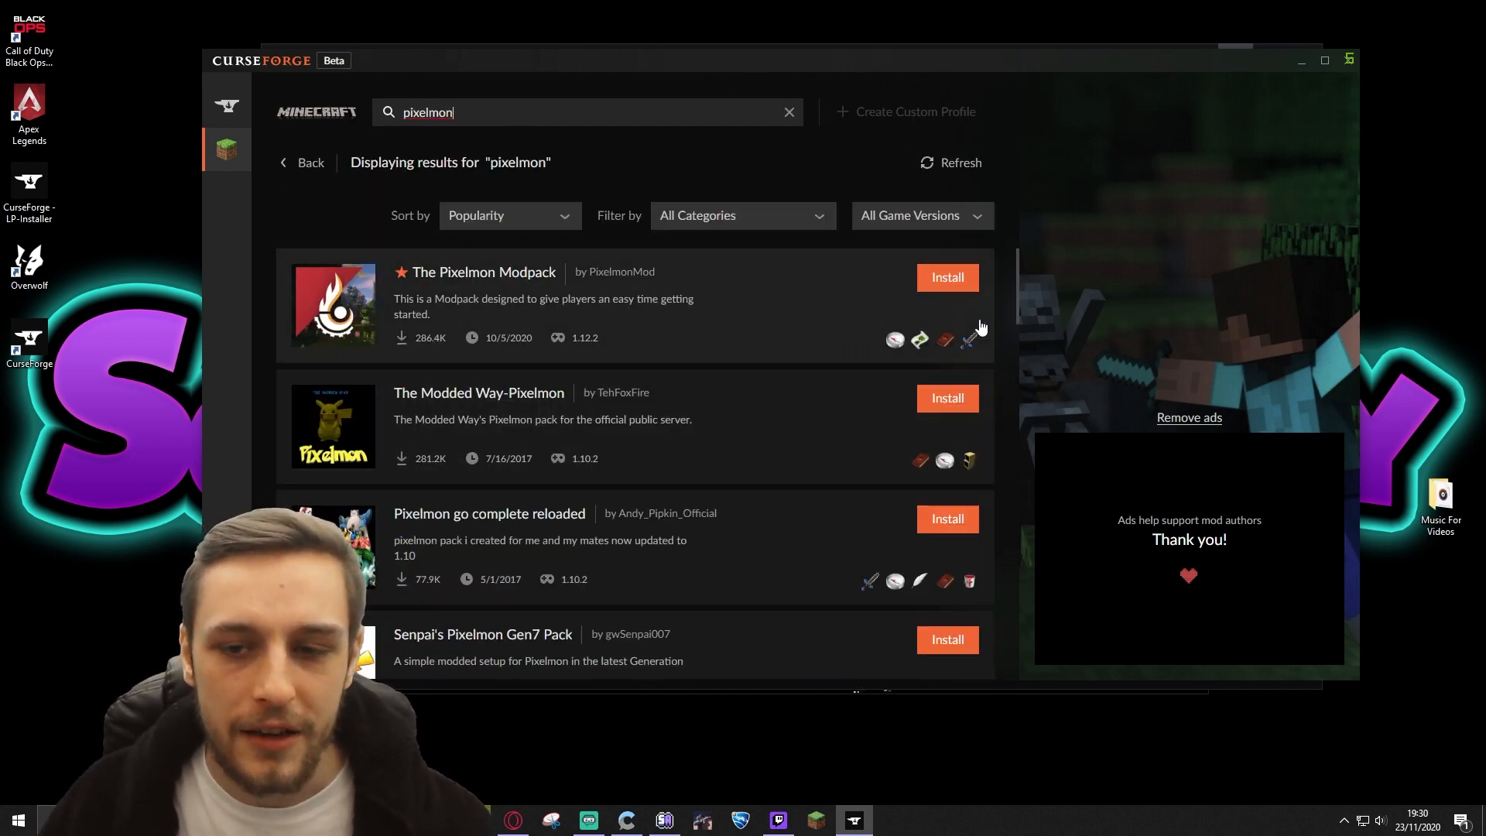
{"action": "left_click", "coordinate": [948, 277]}
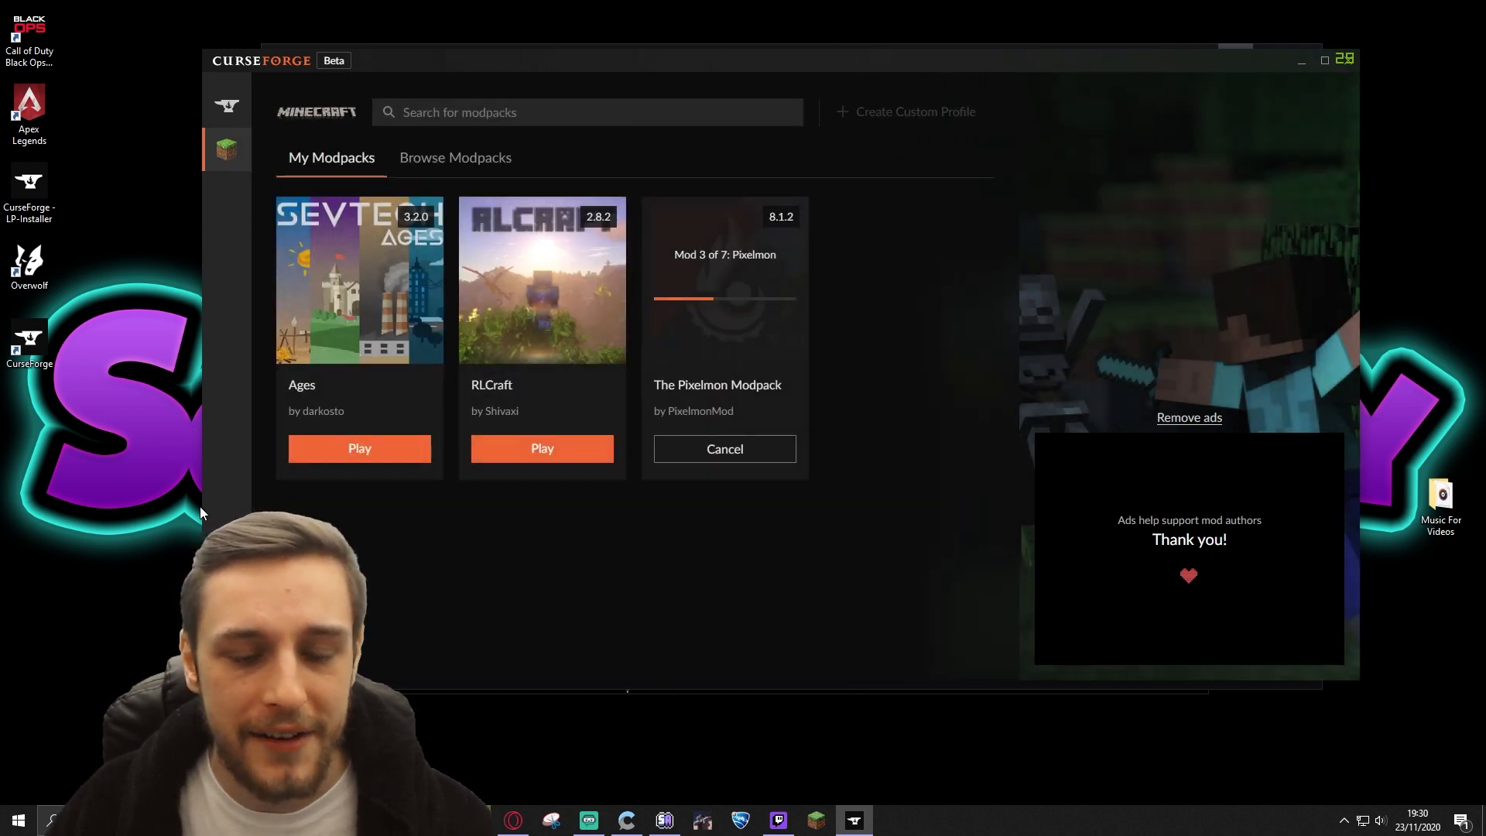
{"action": "mouse_move", "coordinate": [381, 458]}
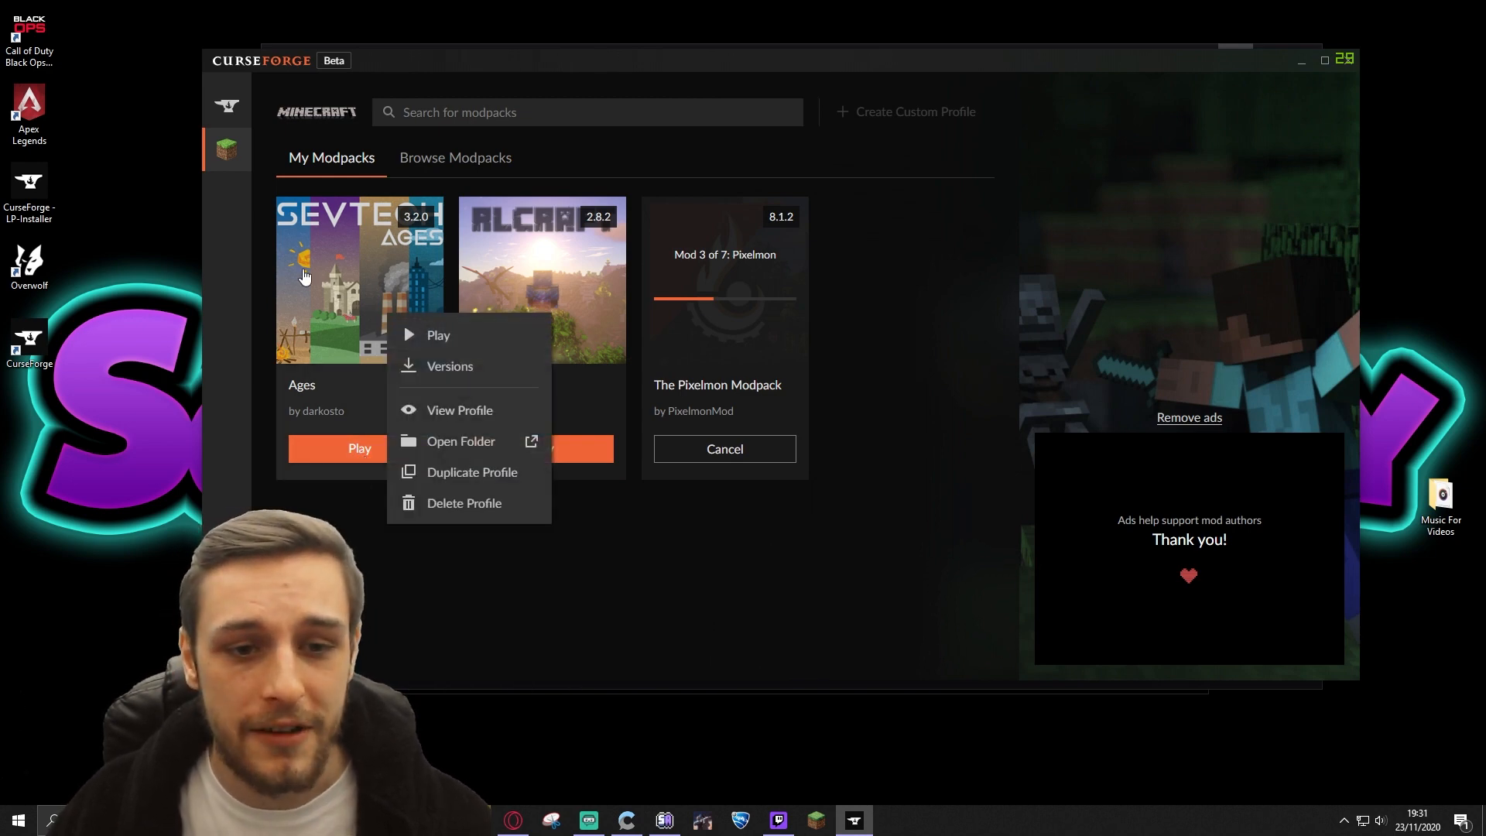
{"action": "mouse_move", "coordinate": [474, 486]}
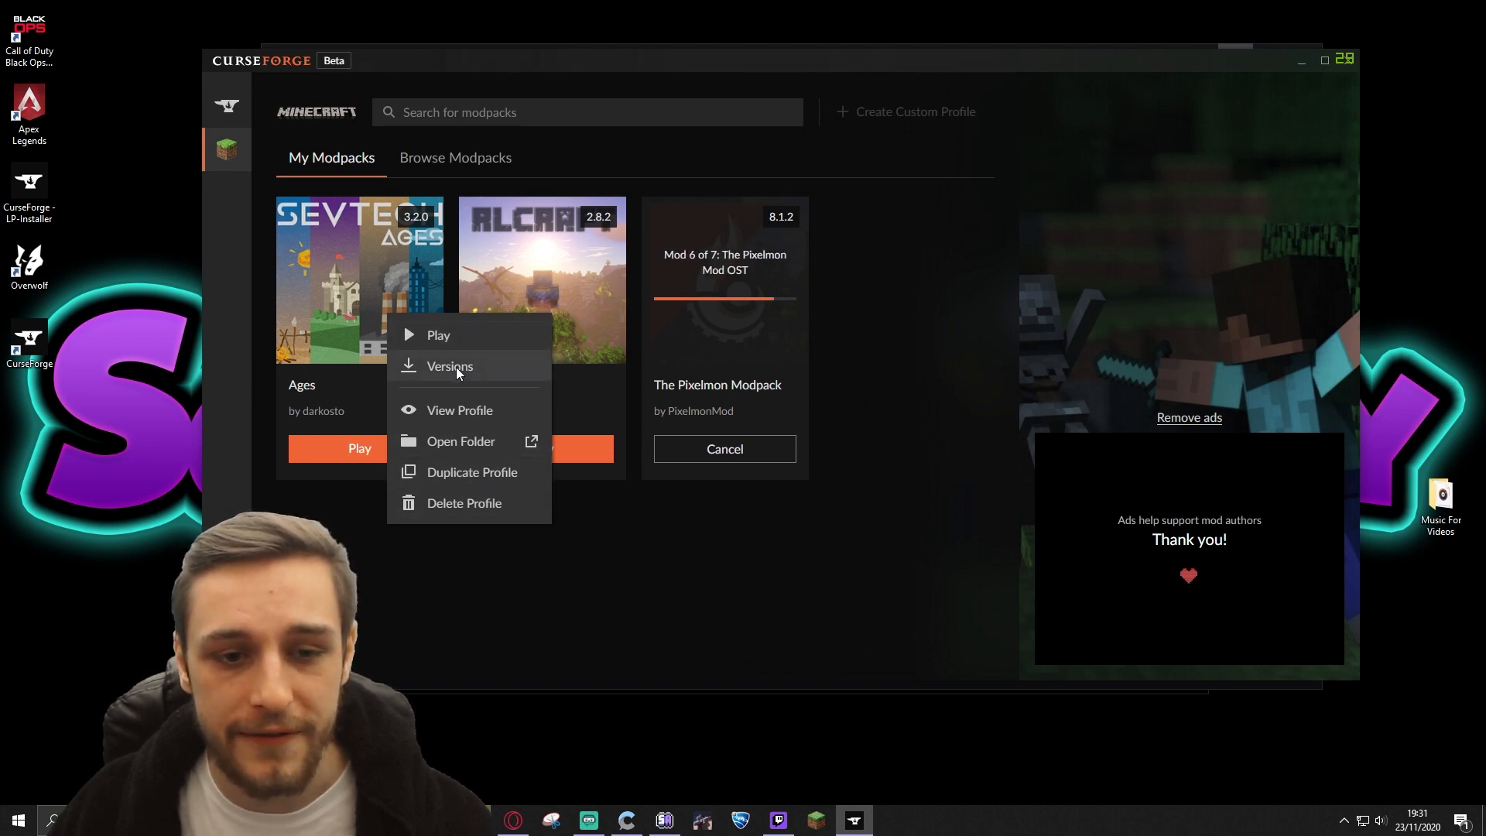
Browse the Ages modpack's Change Profile Version list of older SevTech versions without changing it.
{"action": "left_click", "coordinate": [449, 365]}
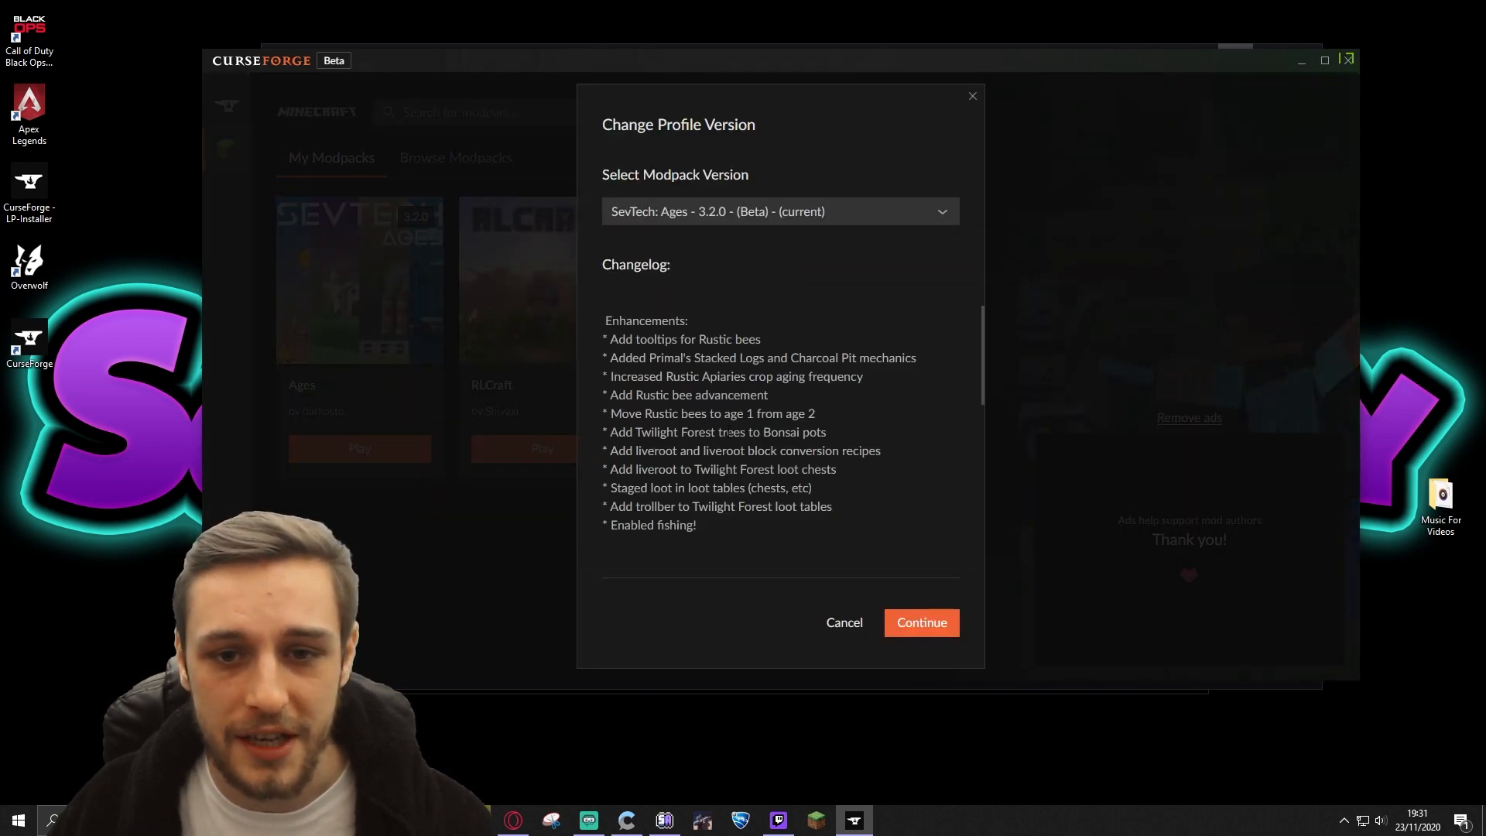
{"action": "left_click", "coordinate": [781, 211]}
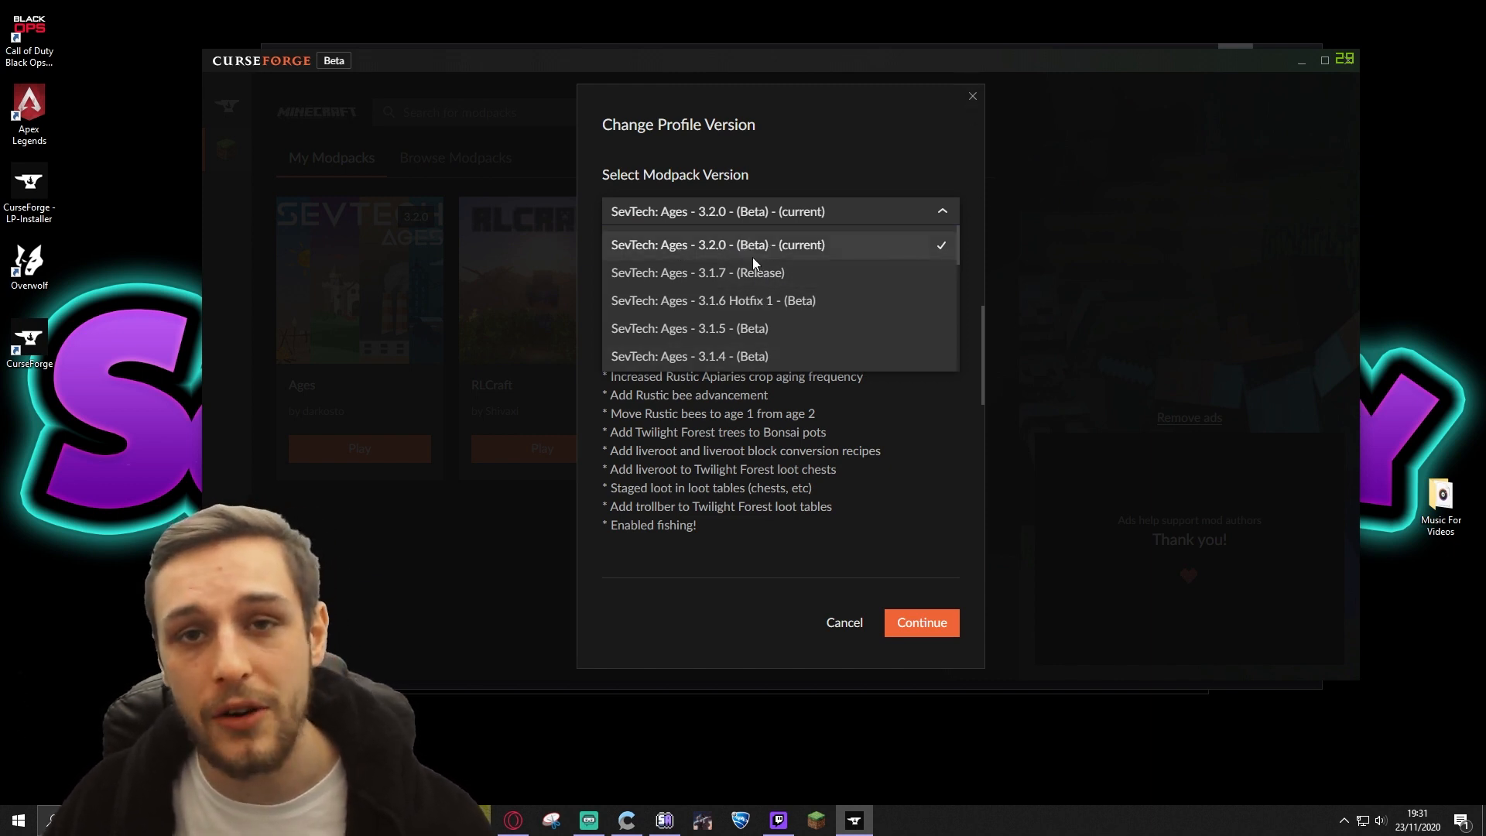
{"action": "mouse_move", "coordinate": [750, 239]}
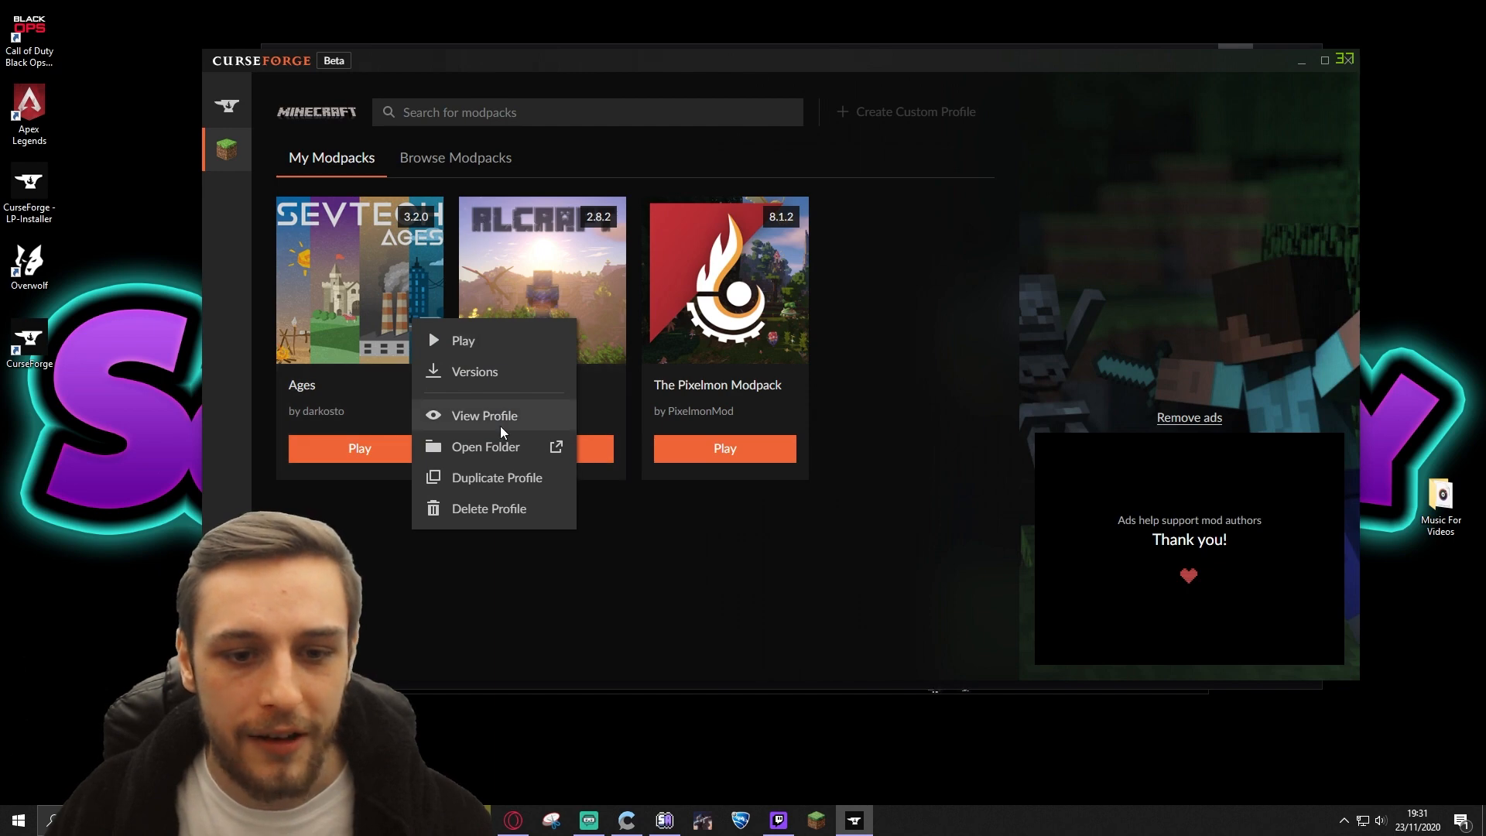
Enable Use System Memory Settings in the Ages profile options and save with Done.
{"action": "left_click", "coordinate": [483, 415]}
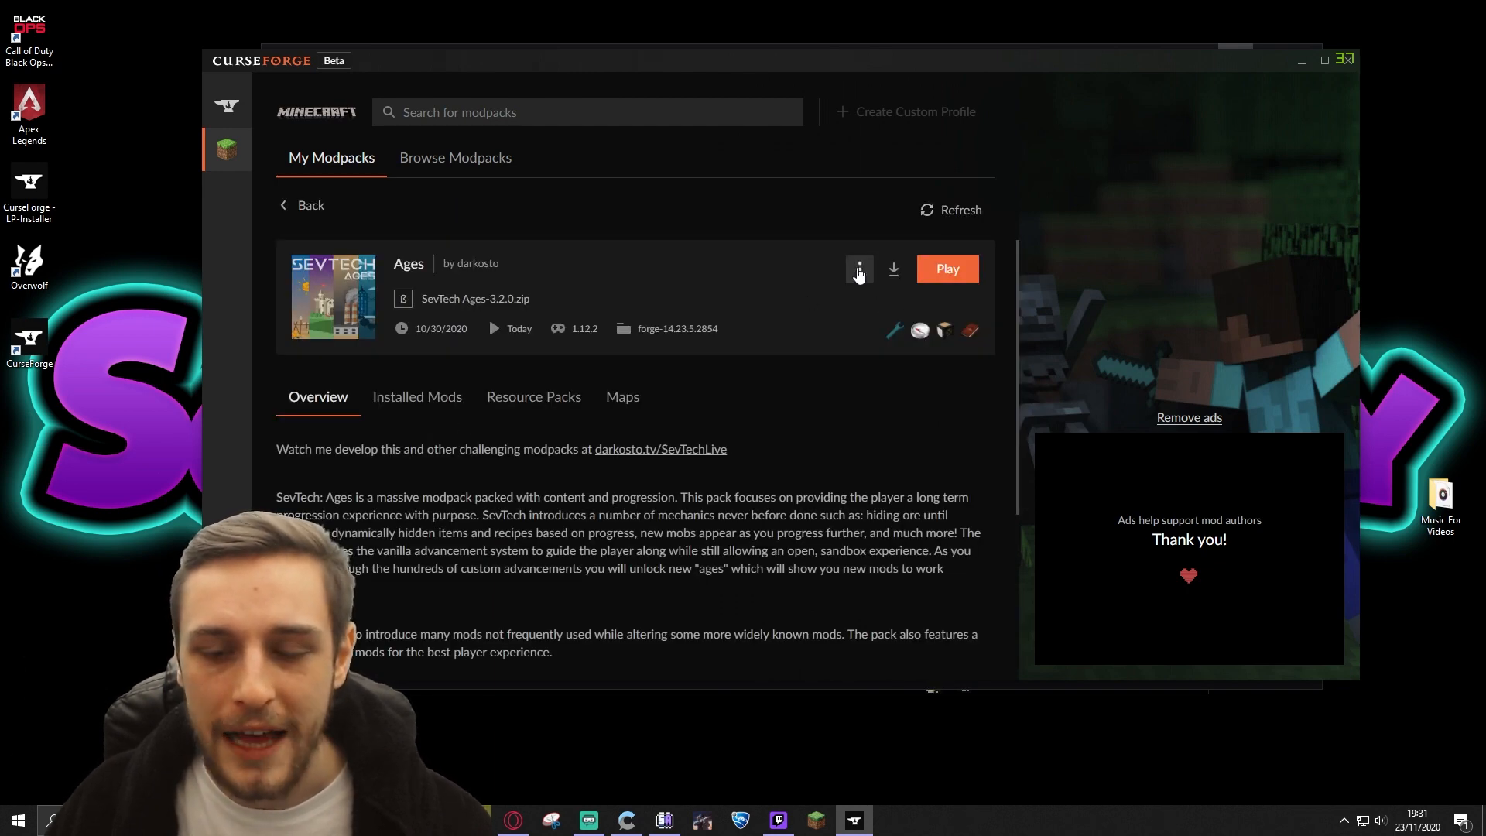
{"action": "left_click", "coordinate": [859, 269]}
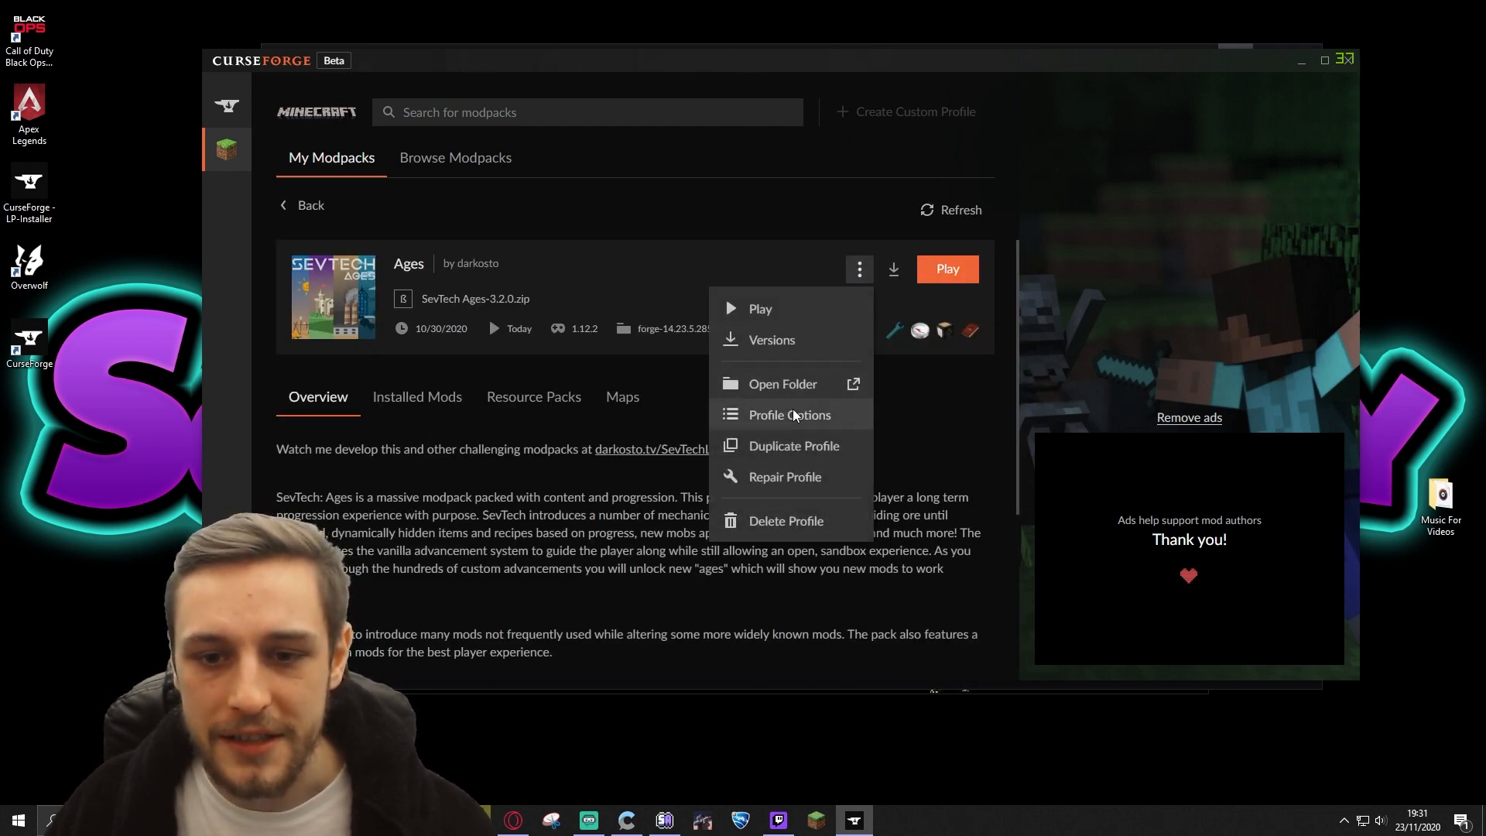
{"action": "left_click", "coordinate": [788, 415]}
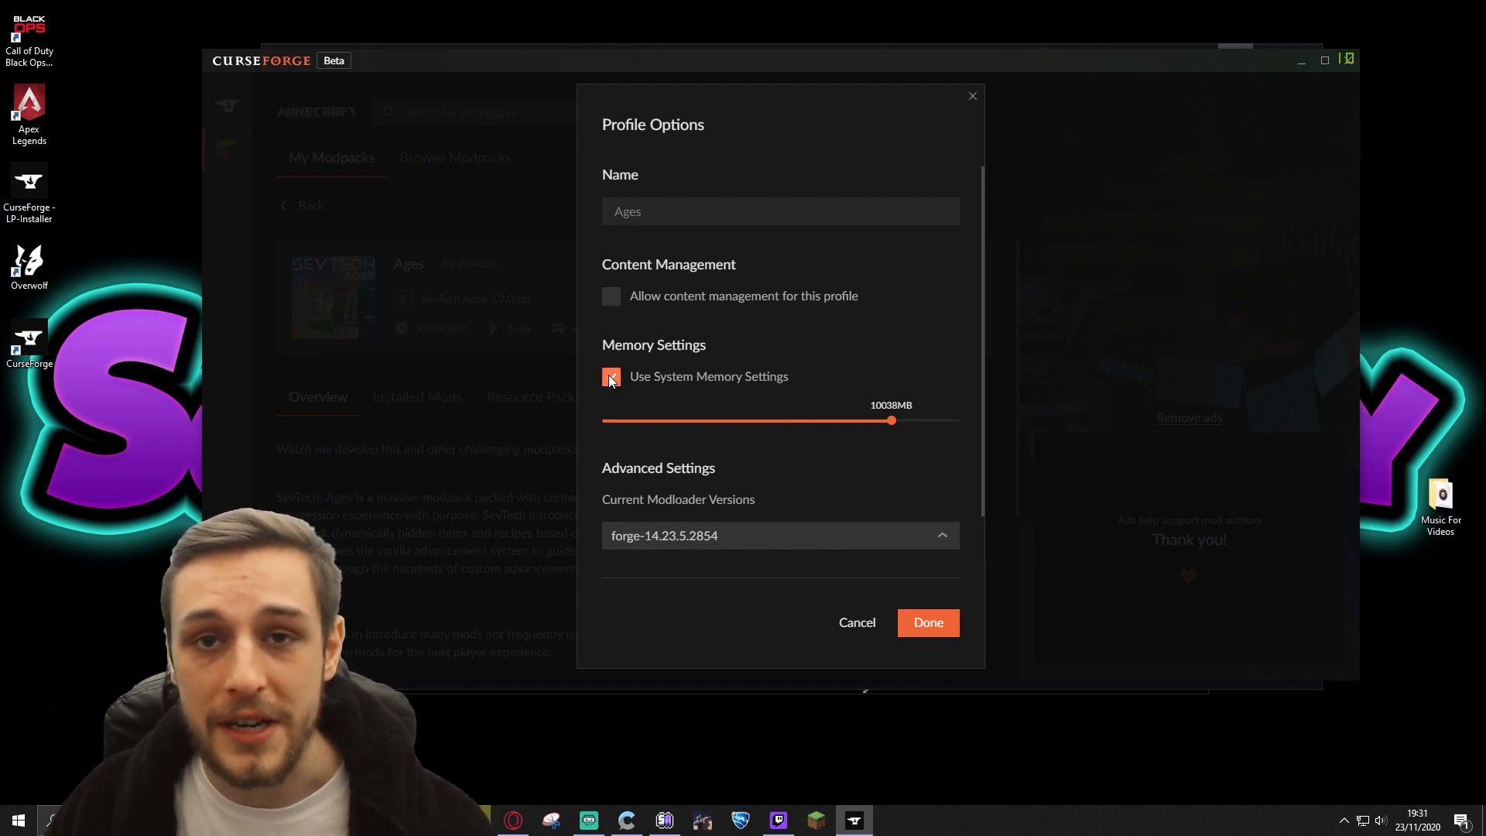
{"action": "left_click", "coordinate": [610, 377]}
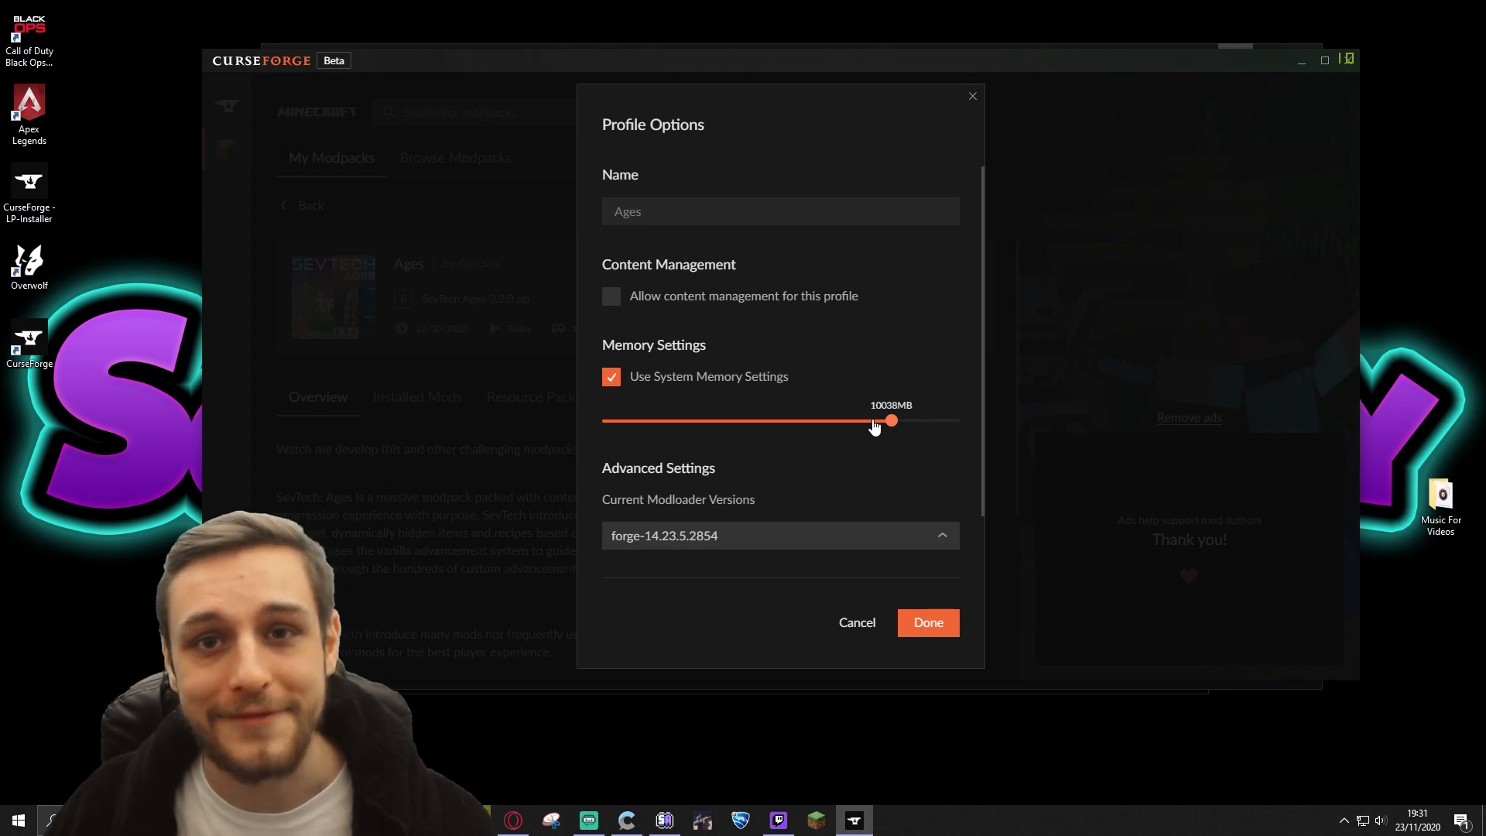
{"action": "mouse_move", "coordinate": [924, 612]}
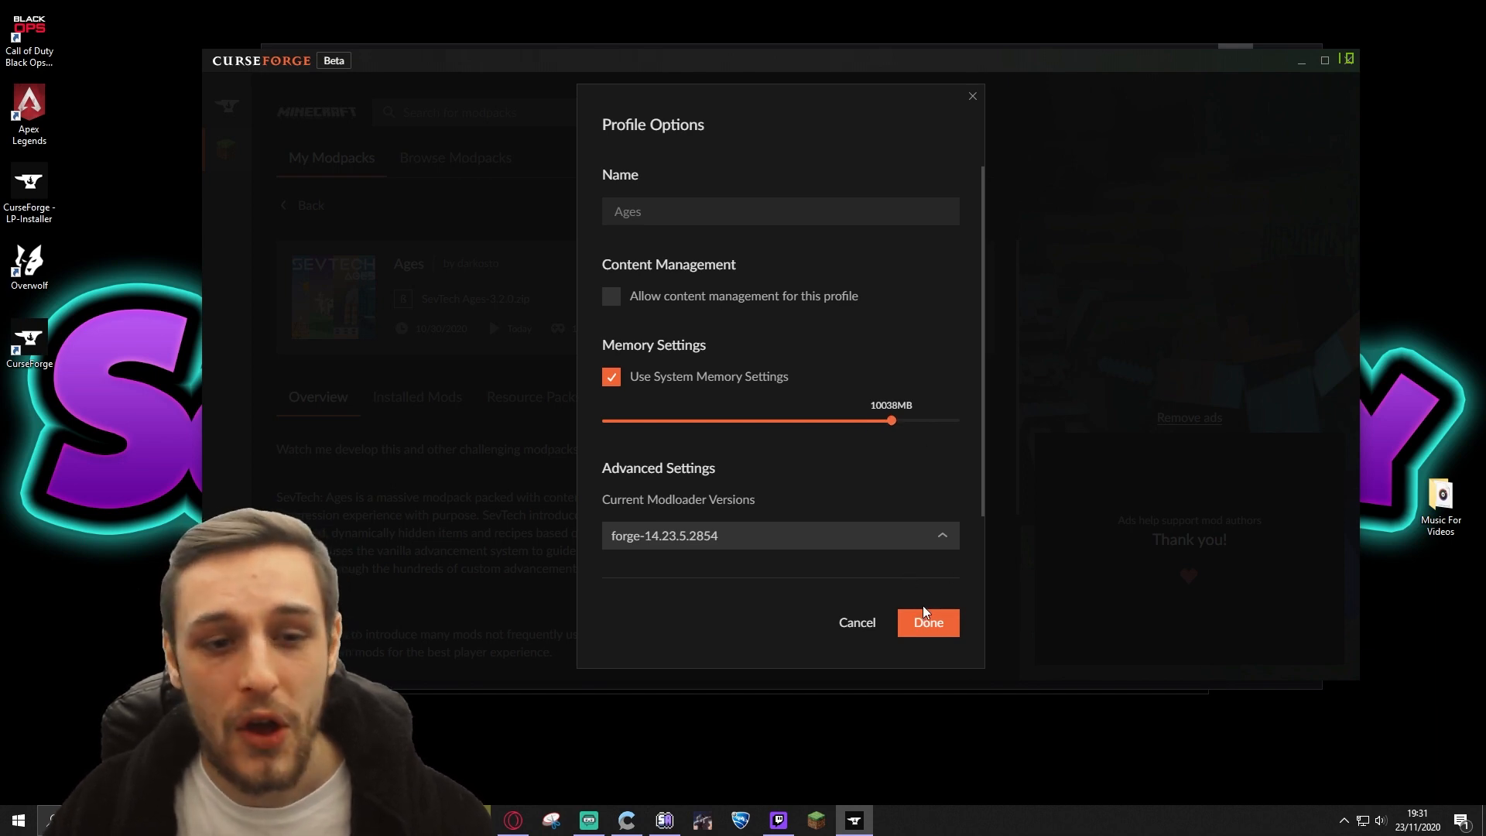
{"action": "left_click", "coordinate": [927, 622]}
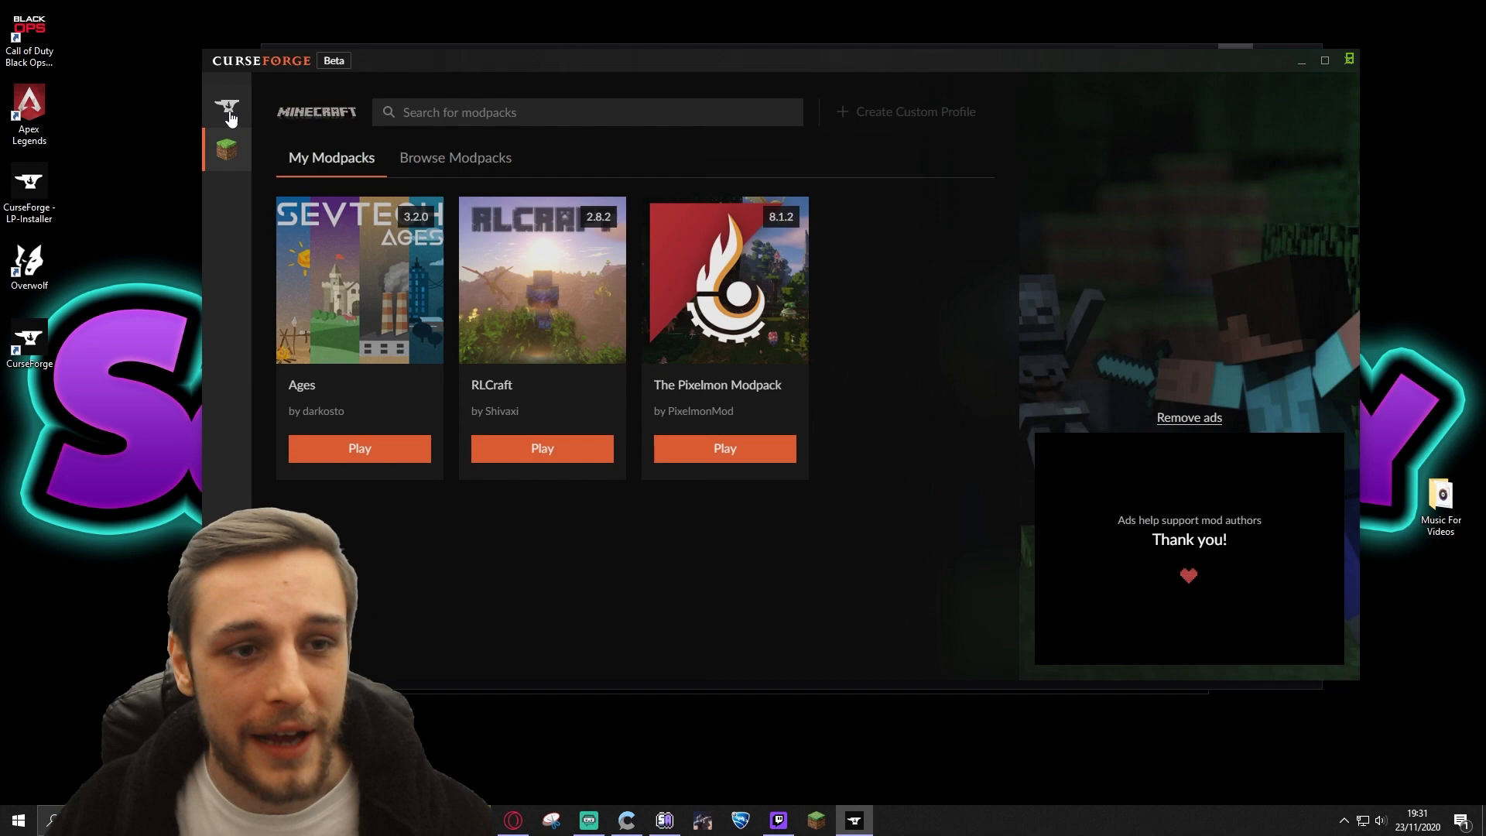